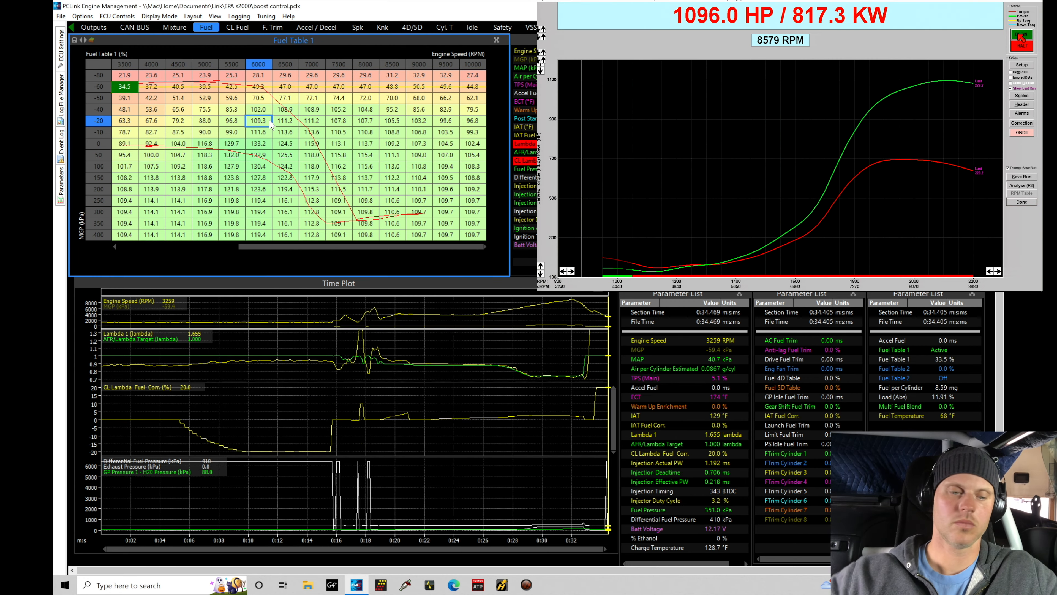
Dismiss the dyno power graph window to uncover the fuel table and time plot.
click(238, 15)
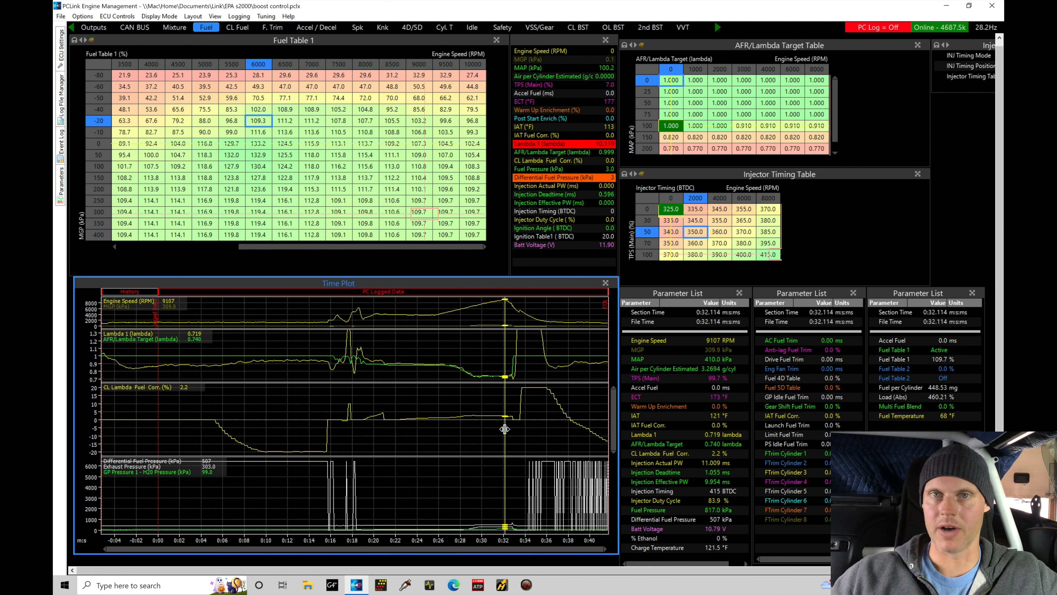
mouse_move(219, 468)
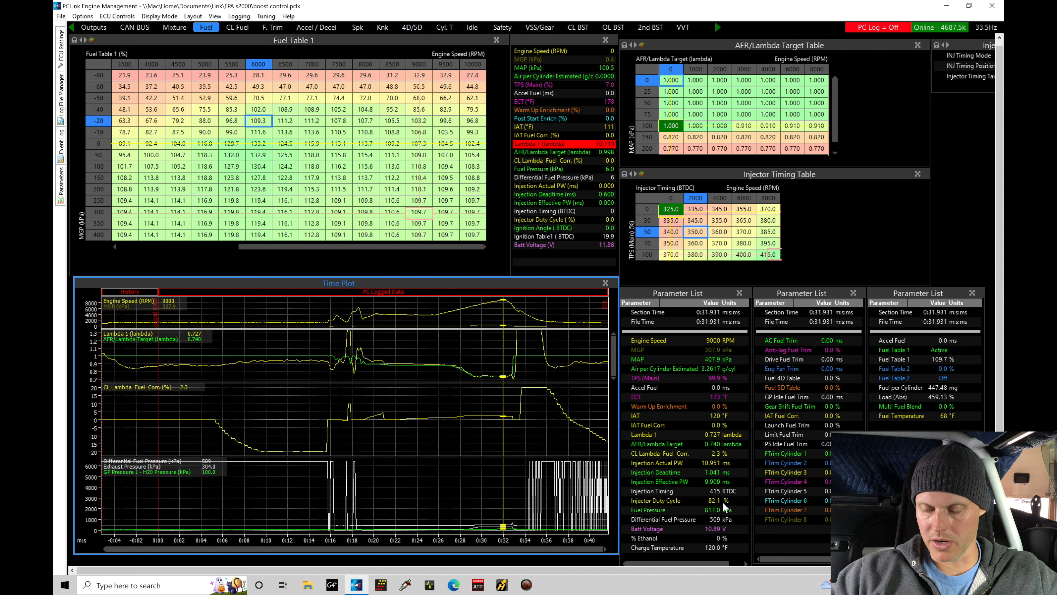
mouse_move(498, 349)
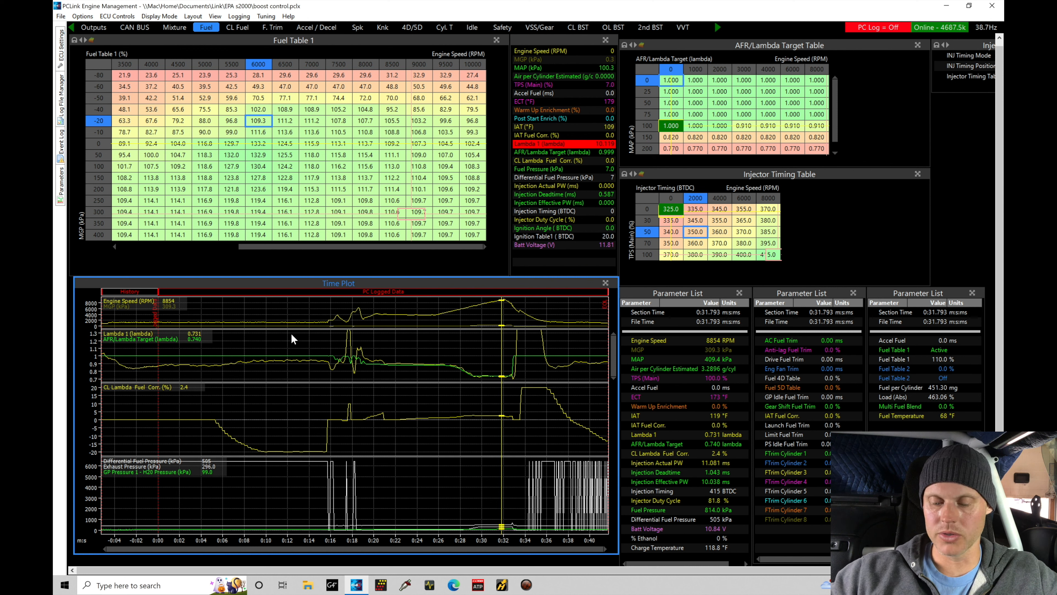
mouse_move(583, 413)
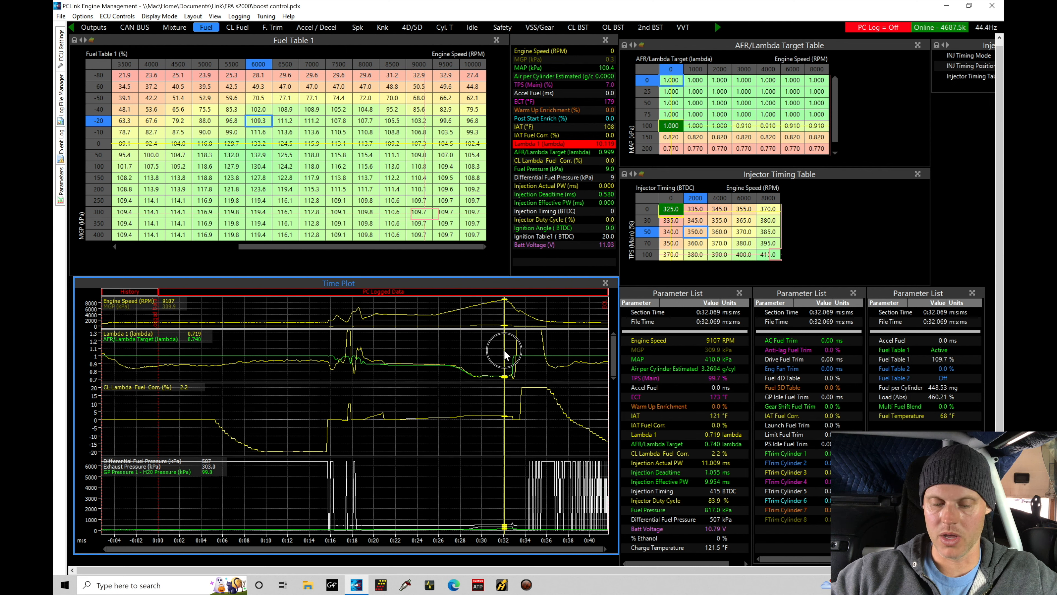
mouse_move(504, 350)
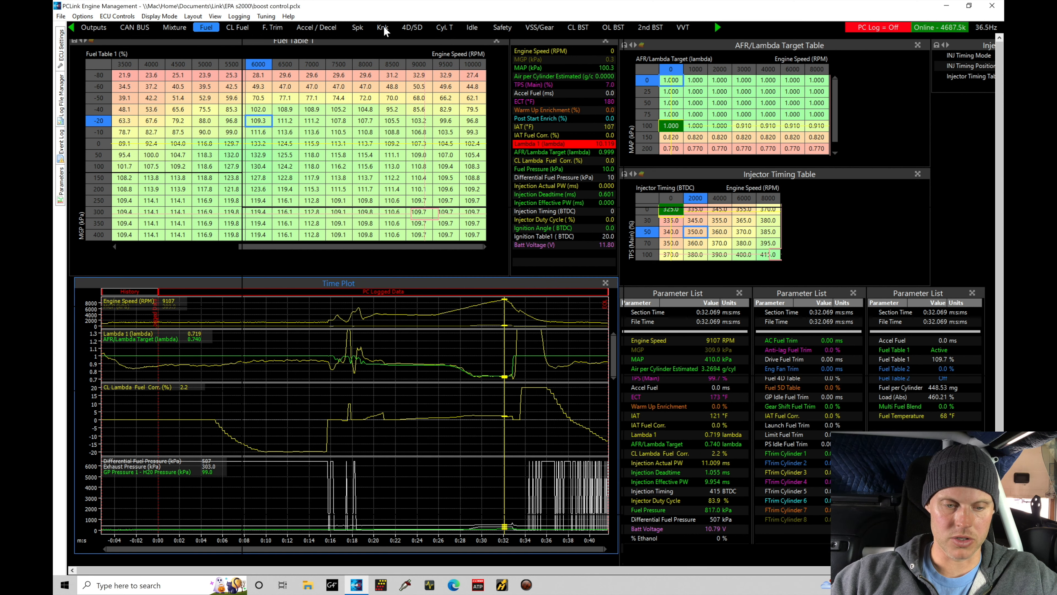
Switch to the Knk view showing knock threshold, per-cylinder knock levels and ignition trim.
click(382, 27)
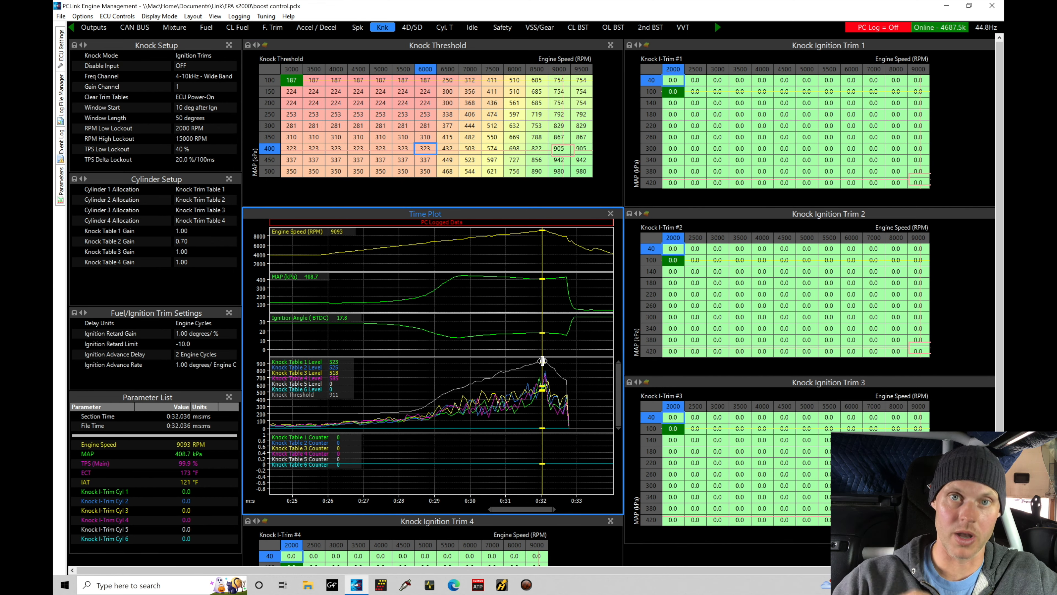
mouse_move(492, 401)
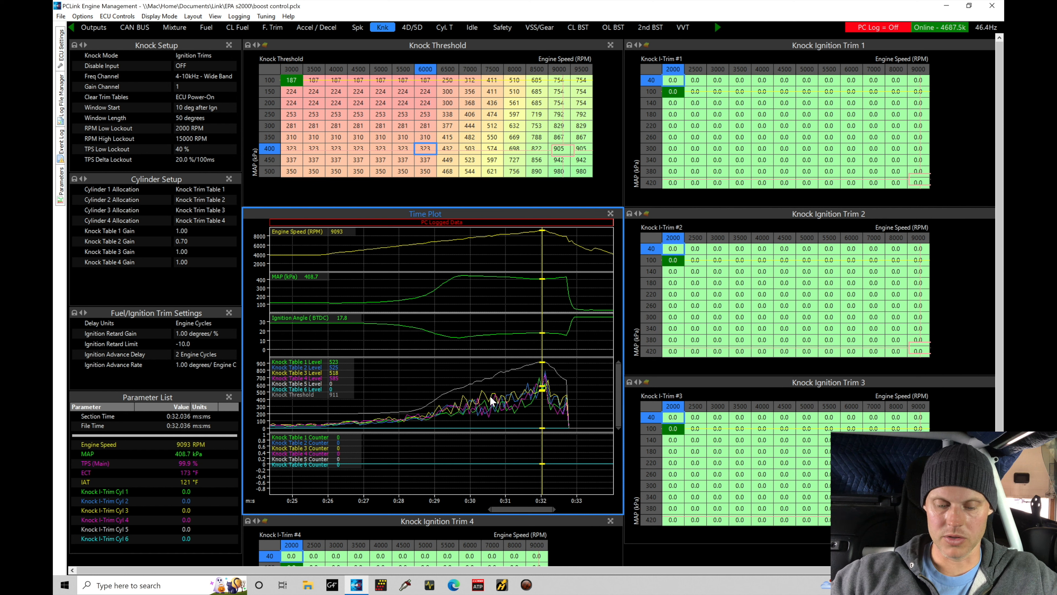
mouse_move(533, 391)
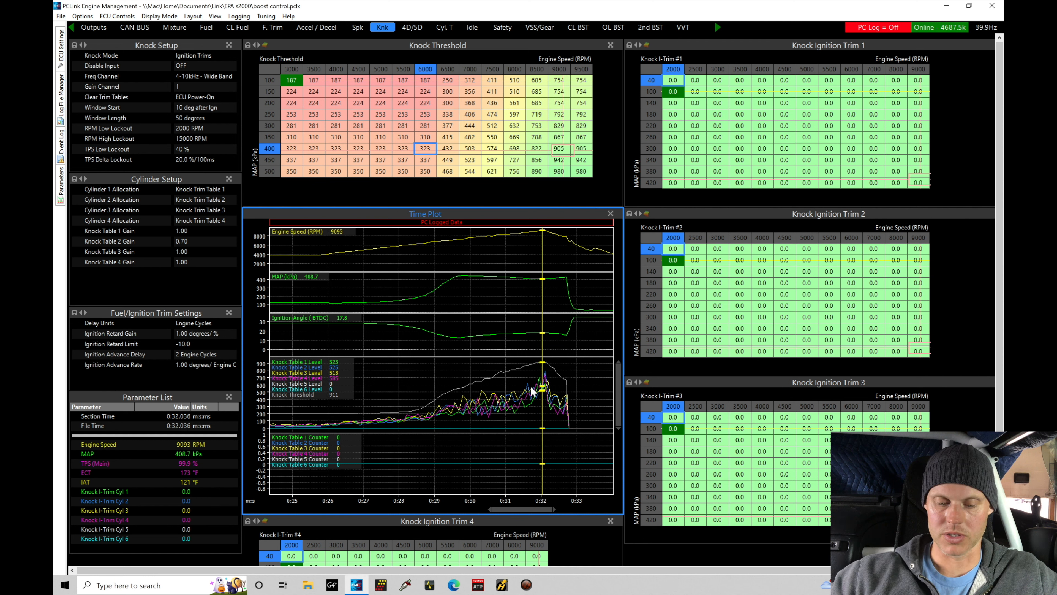
mouse_move(465, 413)
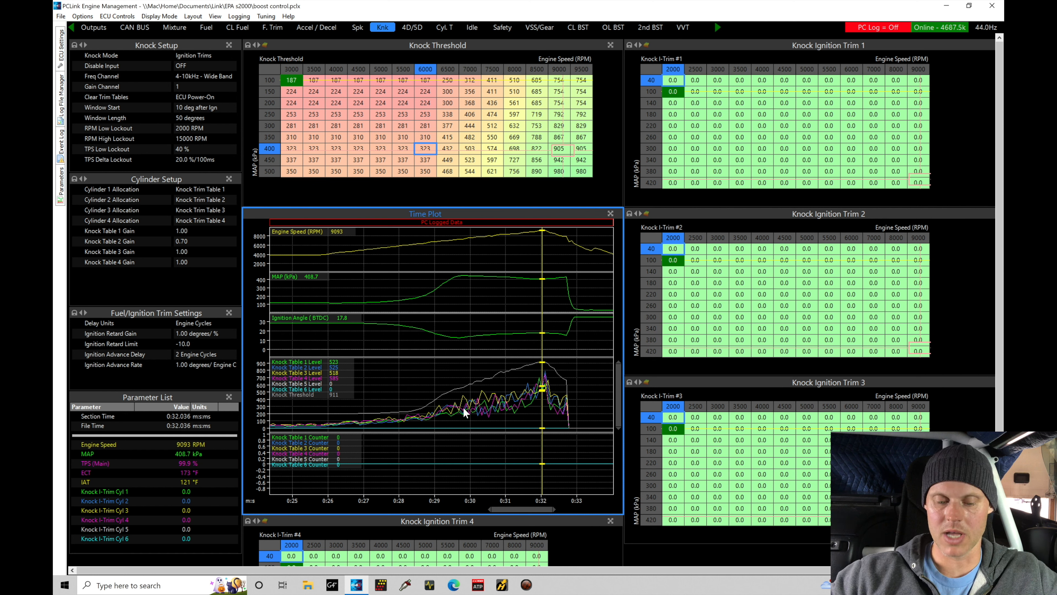
mouse_move(483, 406)
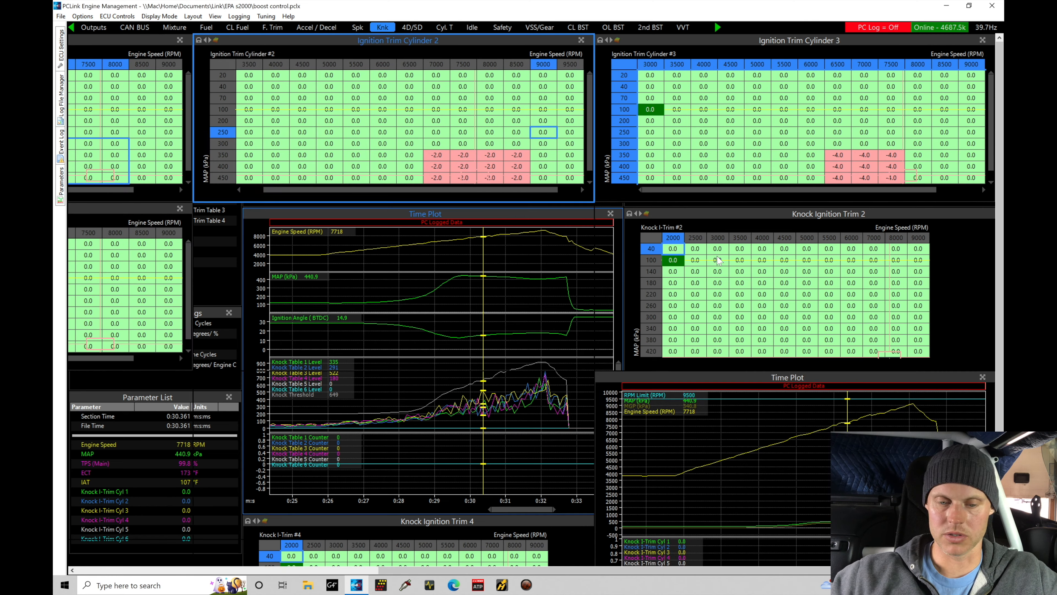
Switch to the Cyl T view with per-cylinder ignition and fuel trim tables.
click(444, 27)
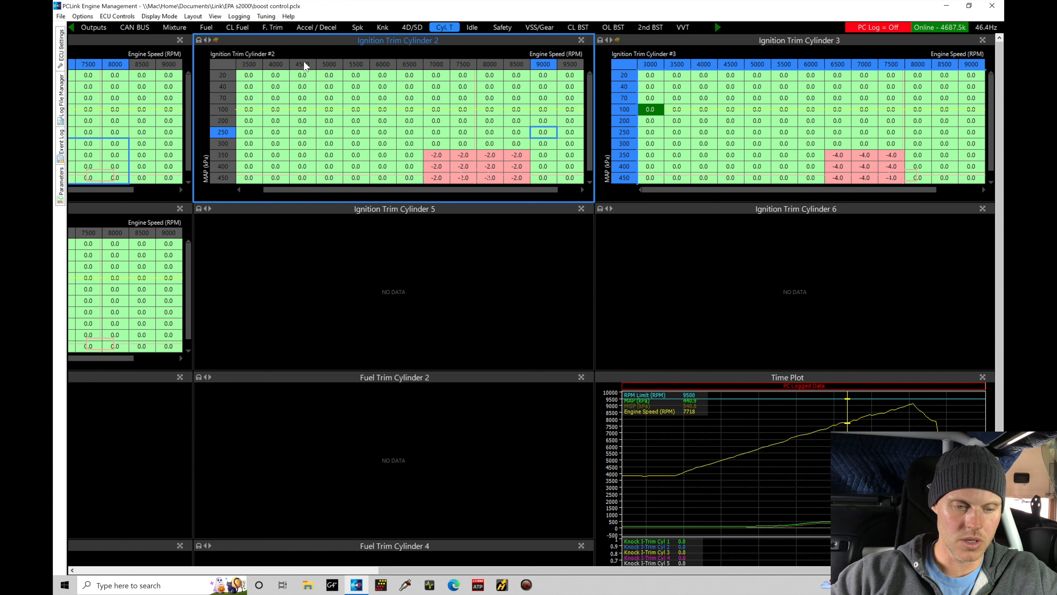
Cycle through the Fuel, Spk and Knk views, ending on the Spk ignition table with IAT and ECT trims.
click(205, 27)
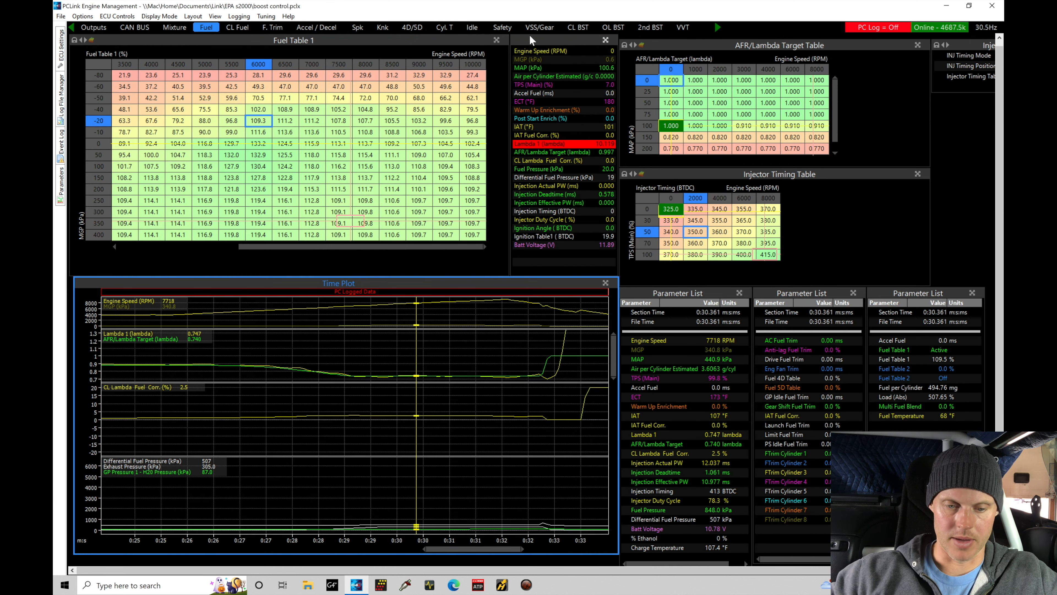
click(358, 27)
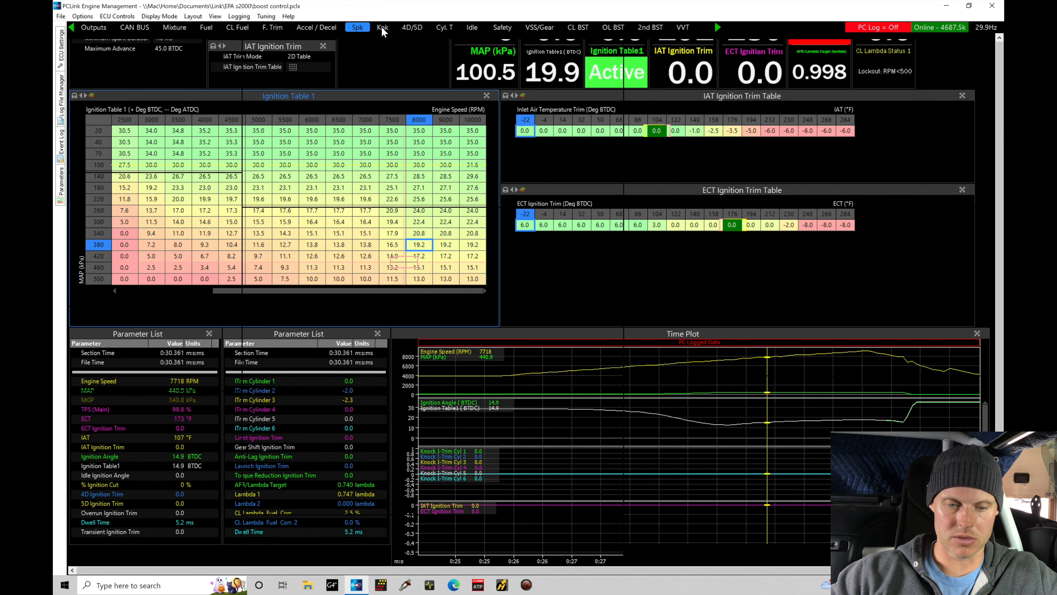
click(382, 27)
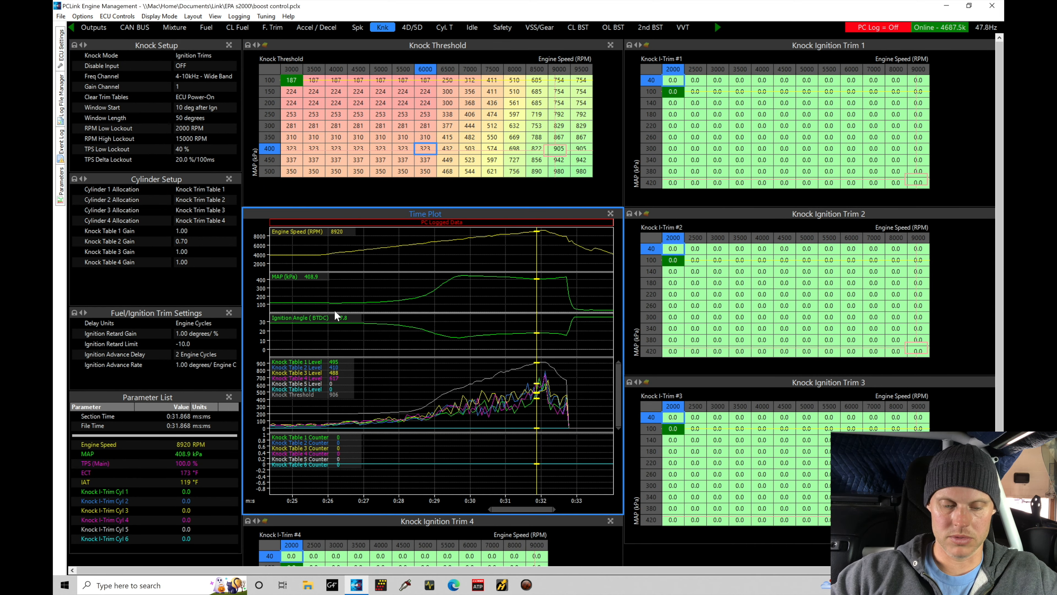
mouse_move(362, 331)
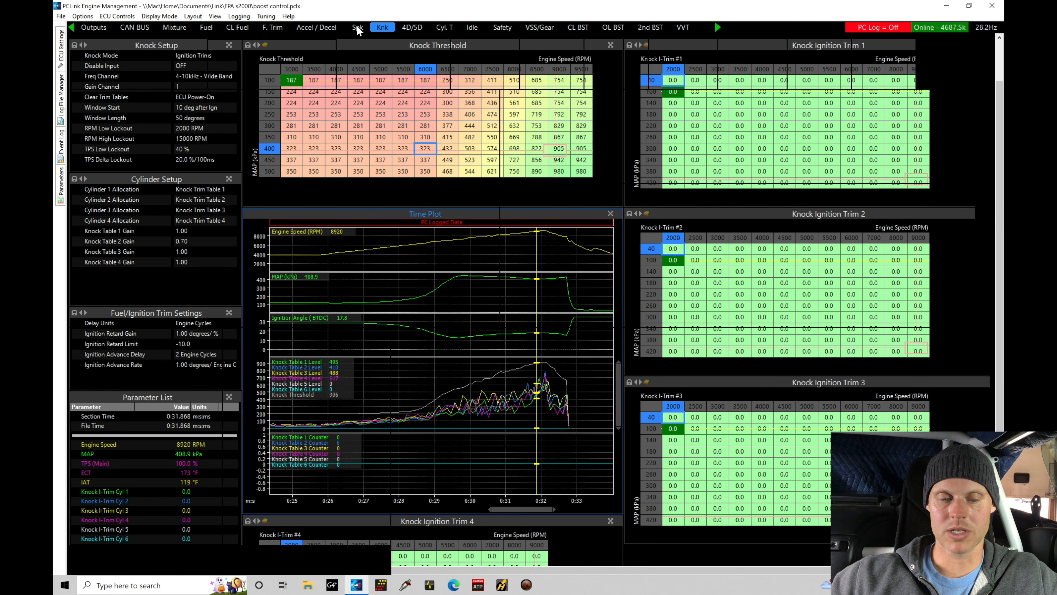
click(356, 27)
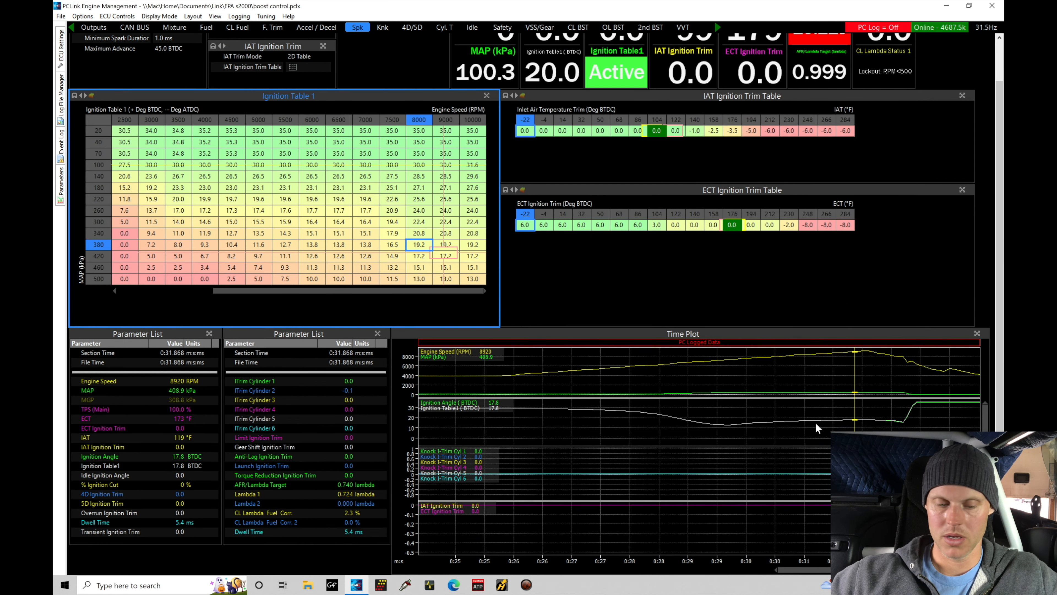